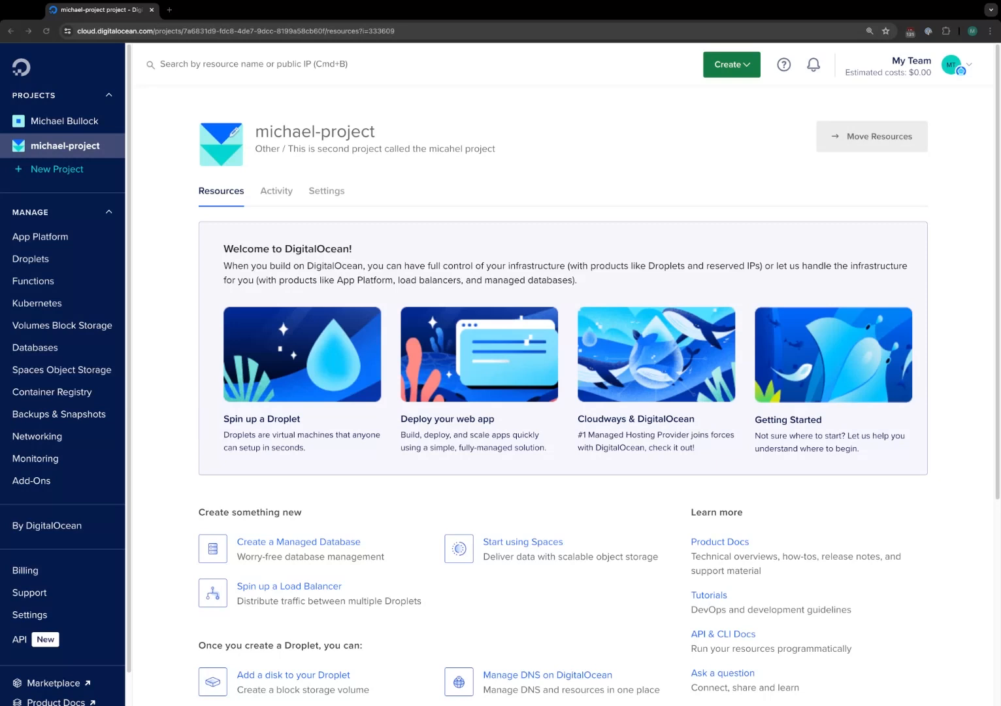
{"action": "mouse_move", "coordinate": [560, 158]}
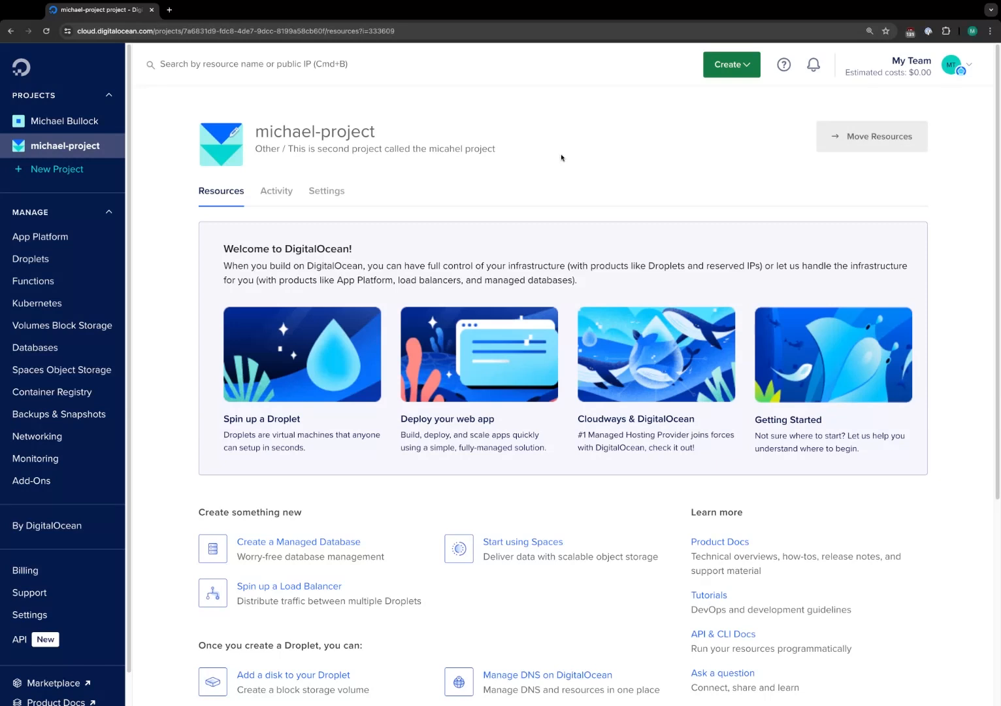
Start a new droplet in michael-project and scroll down to the size options.
{"action": "left_click", "coordinate": [731, 64]}
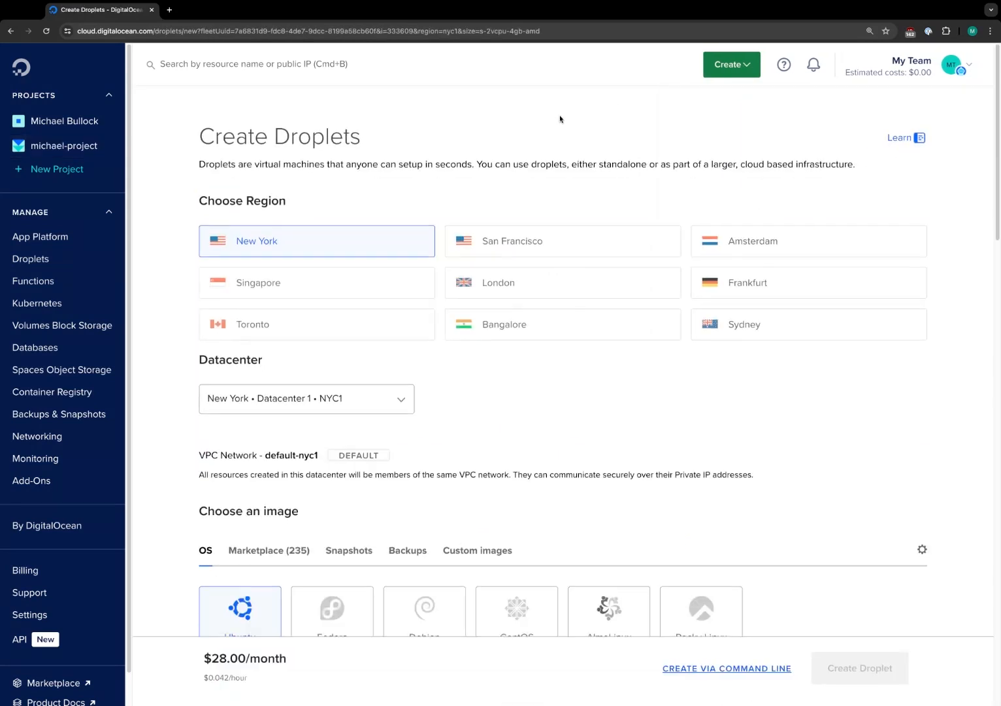
{"action": "scroll", "scroll_direction": "down", "scroll_amount": 3}
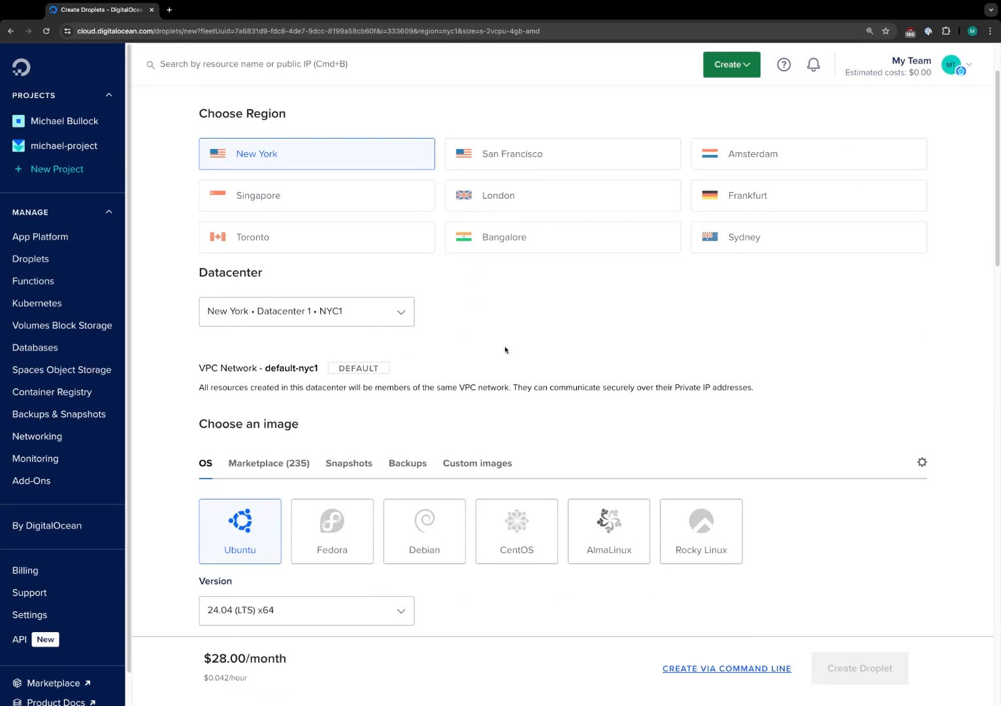
{"action": "scroll", "scroll_direction": "down", "scroll_amount": 3}
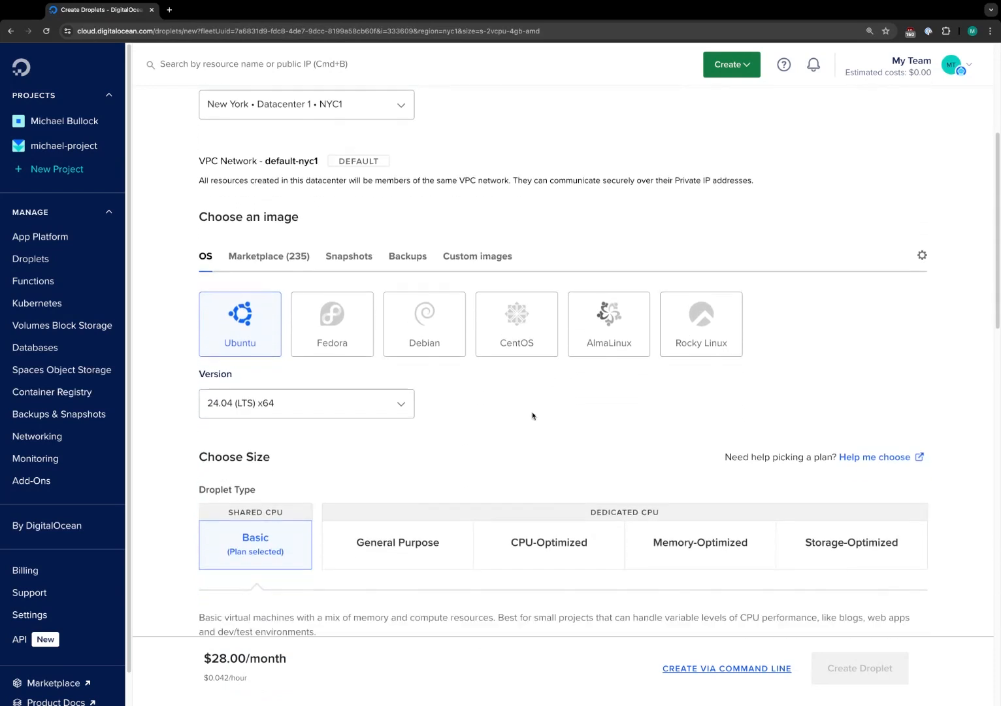
{"action": "scroll", "scroll_direction": "down", "scroll_amount": 3}
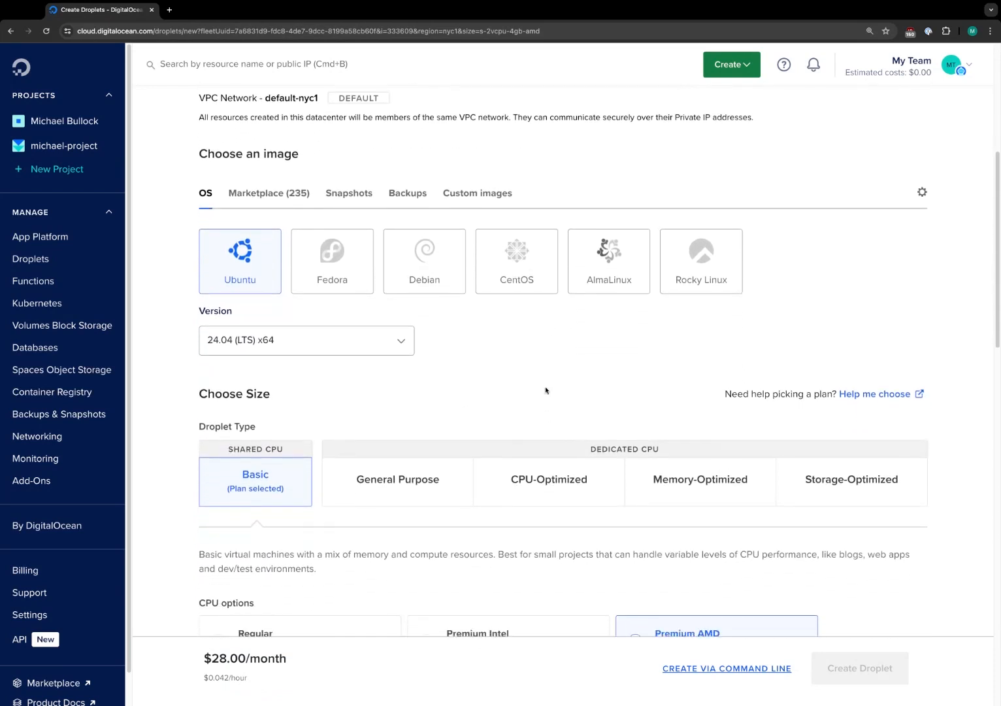
Choose CPU-Optimized with Premium Intel CPUs and review the $109–$1620 monthly plans.
{"action": "left_click", "coordinate": [549, 464]}
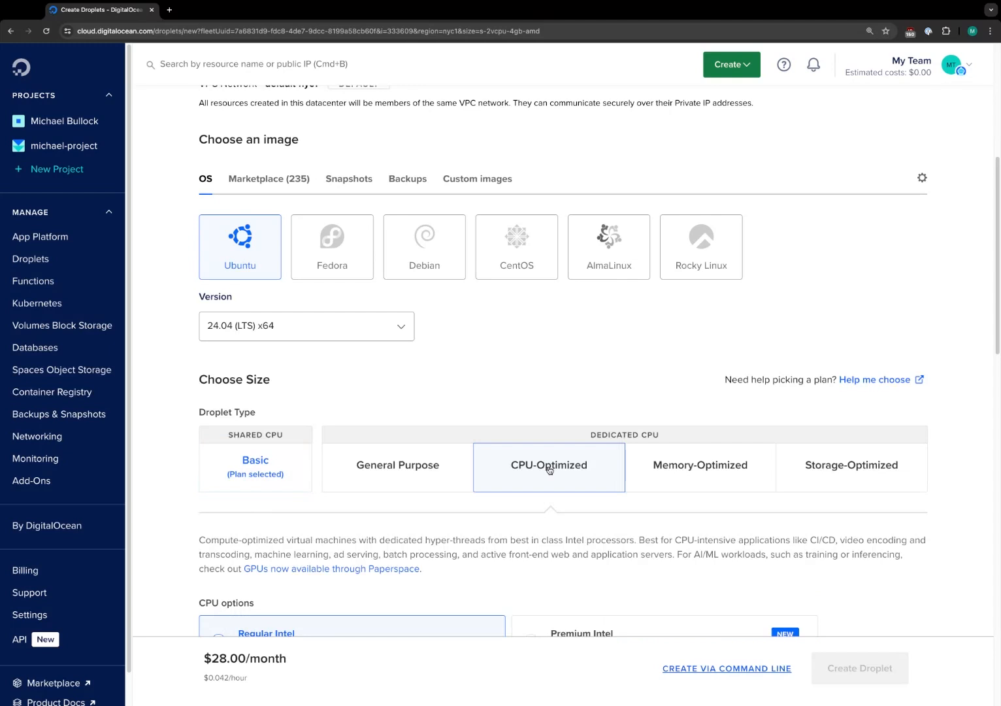
{"action": "scroll", "scroll_direction": "down", "scroll_amount": 3}
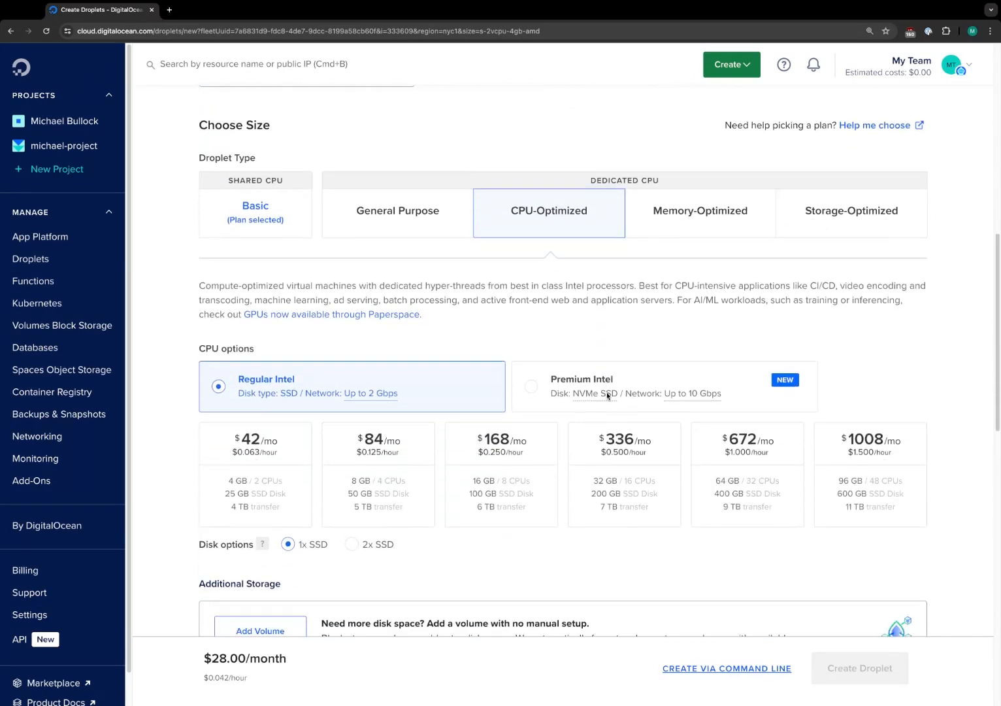
{"action": "scroll", "scroll_direction": "down", "scroll_amount": 3}
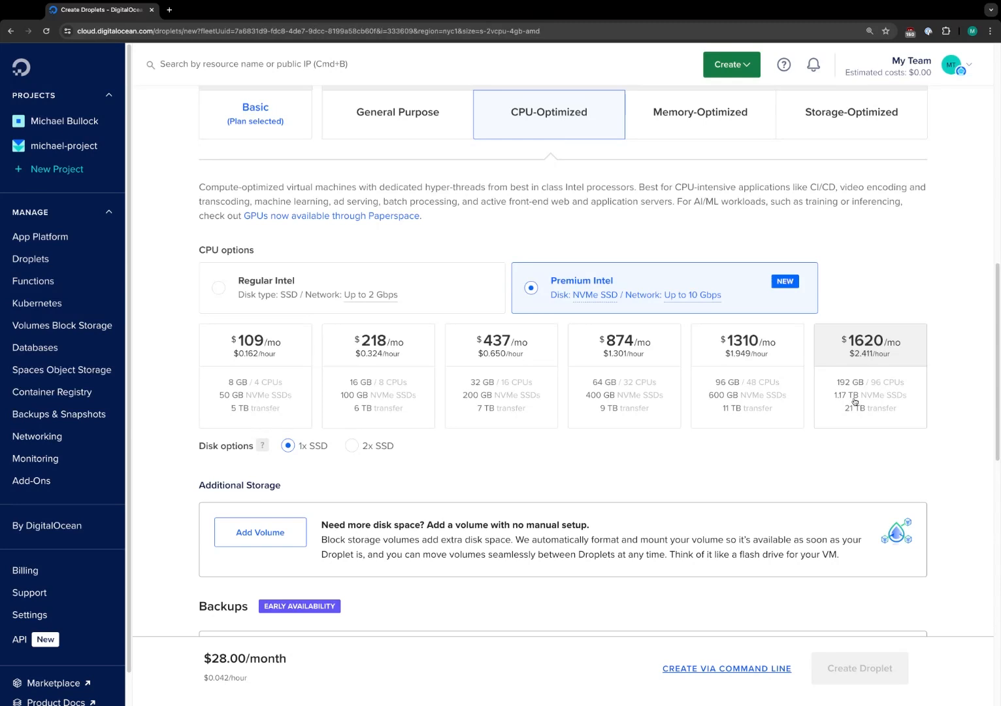
{"action": "scroll", "scroll_direction": "down", "scroll_amount": 3}
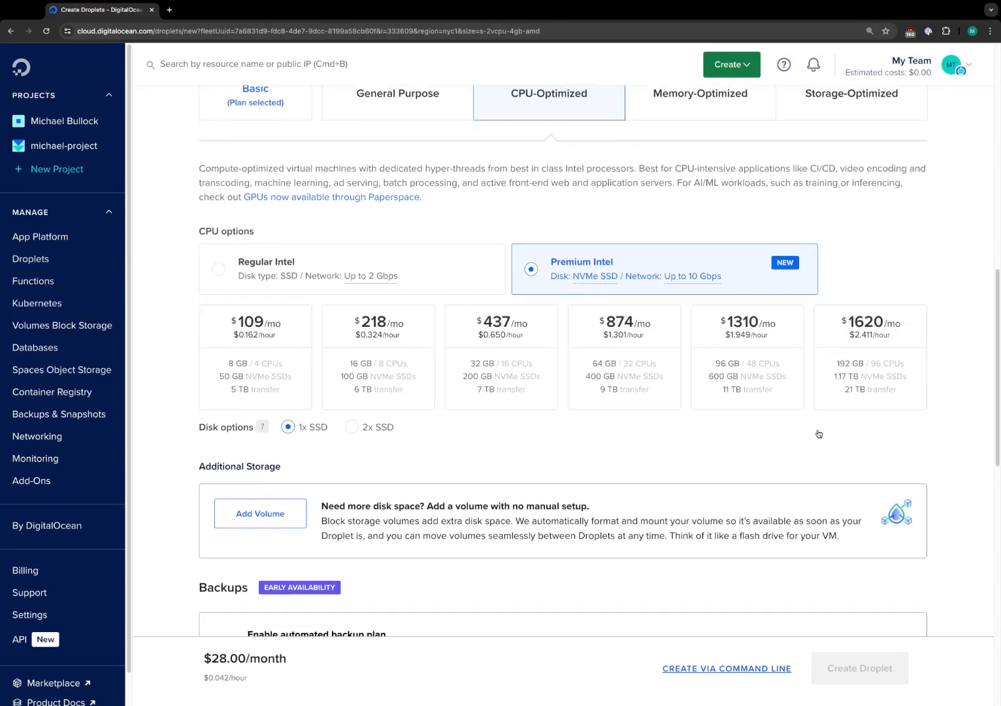
Select the 'ssh' key for droplet authentication.
{"action": "scroll", "scroll_direction": "down", "scroll_amount": 3}
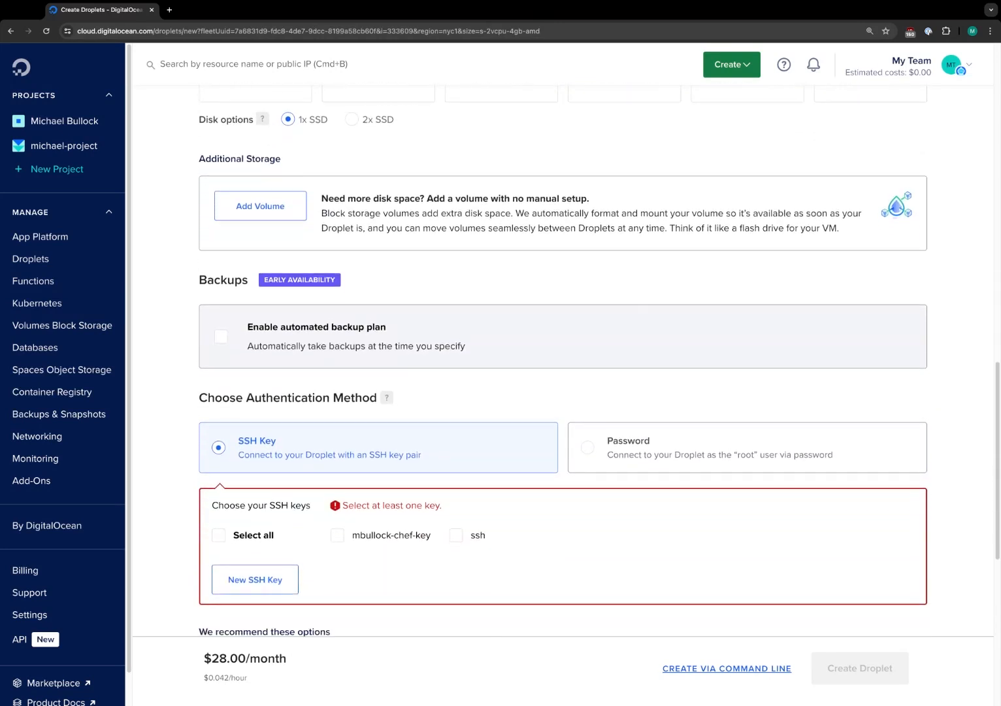
{"action": "left_click", "coordinate": [455, 403]}
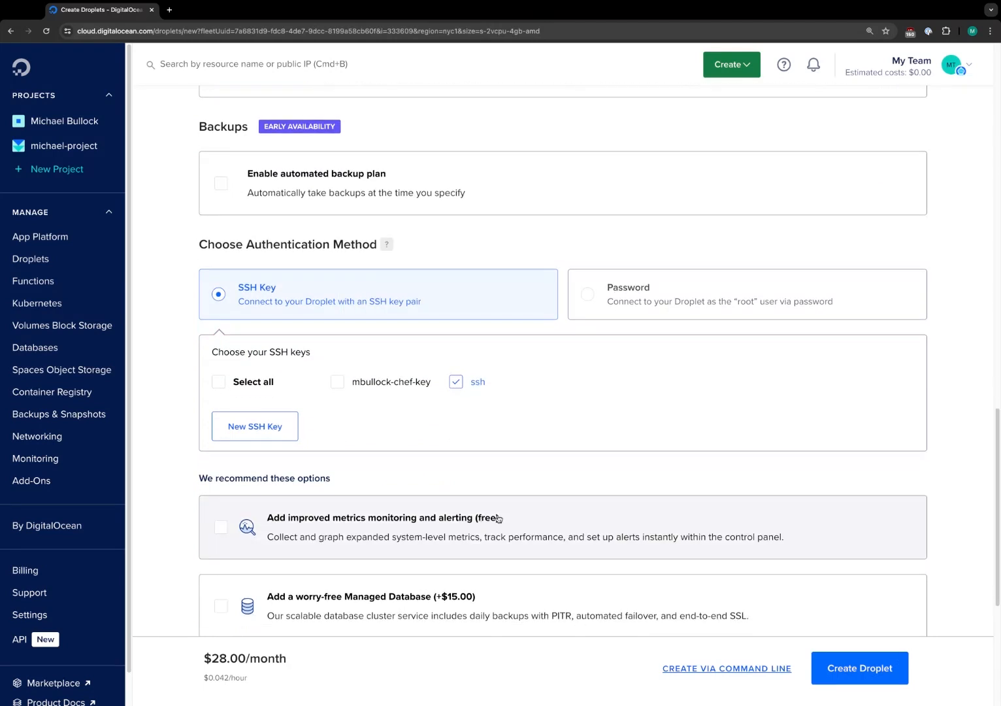
{"action": "scroll", "scroll_direction": "down", "scroll_amount": 3}
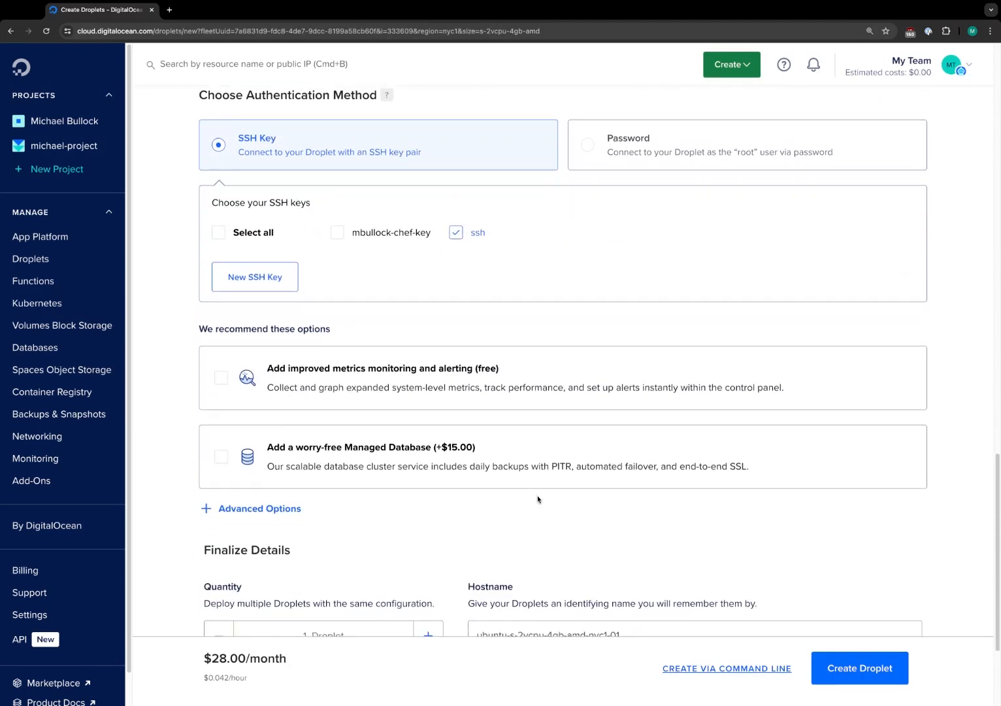
{"action": "scroll", "scroll_direction": "down", "scroll_amount": 3}
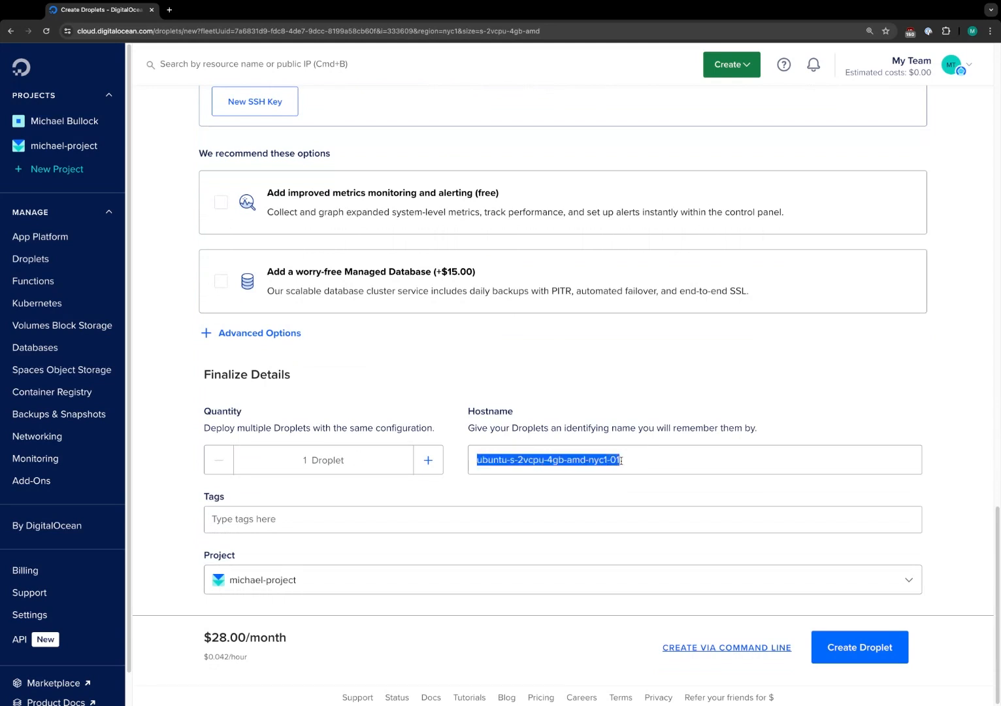
Set the hostname to premium-96 and create the droplet.
{"action": "type", "text": "premium-96"}
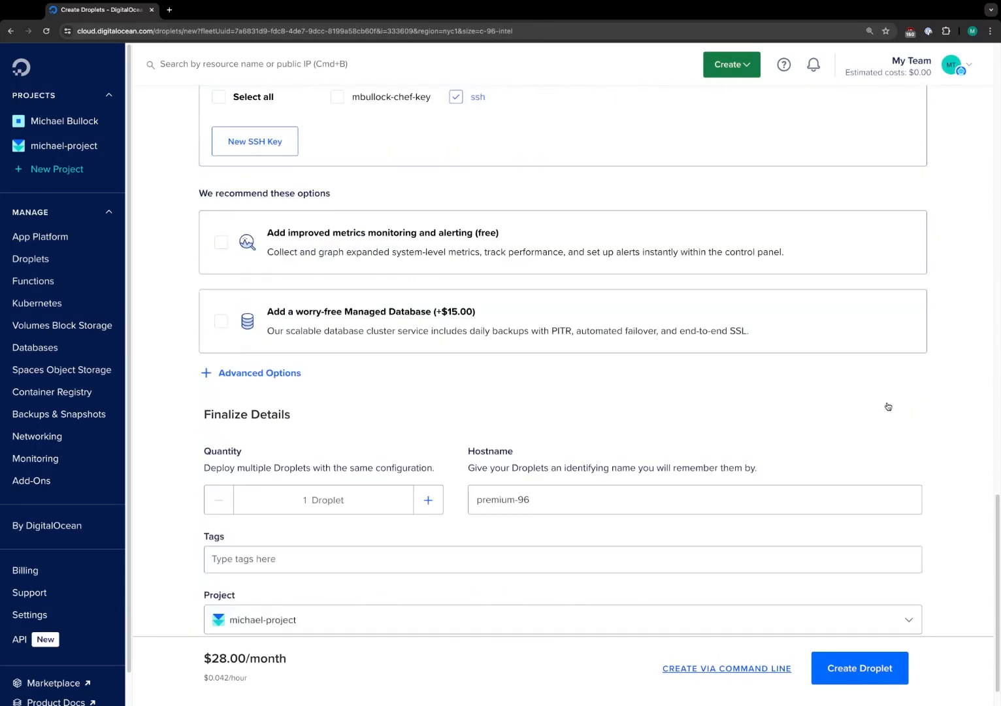
{"action": "scroll", "scroll_direction": "down", "scroll_amount": 3}
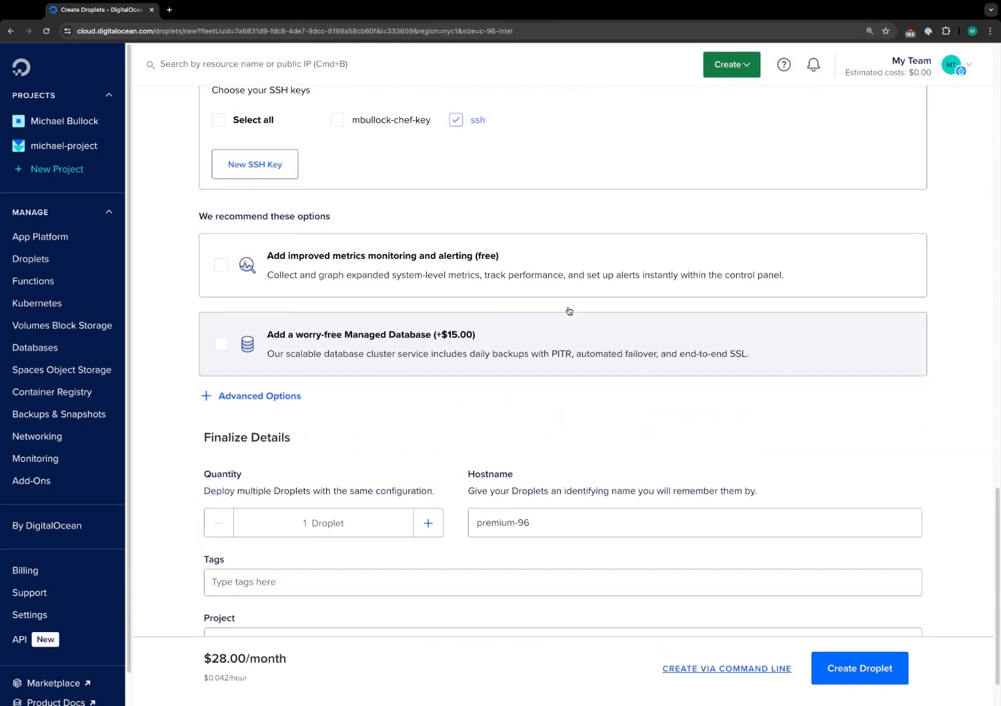
{"action": "scroll", "scroll_direction": "down", "scroll_amount": 3}
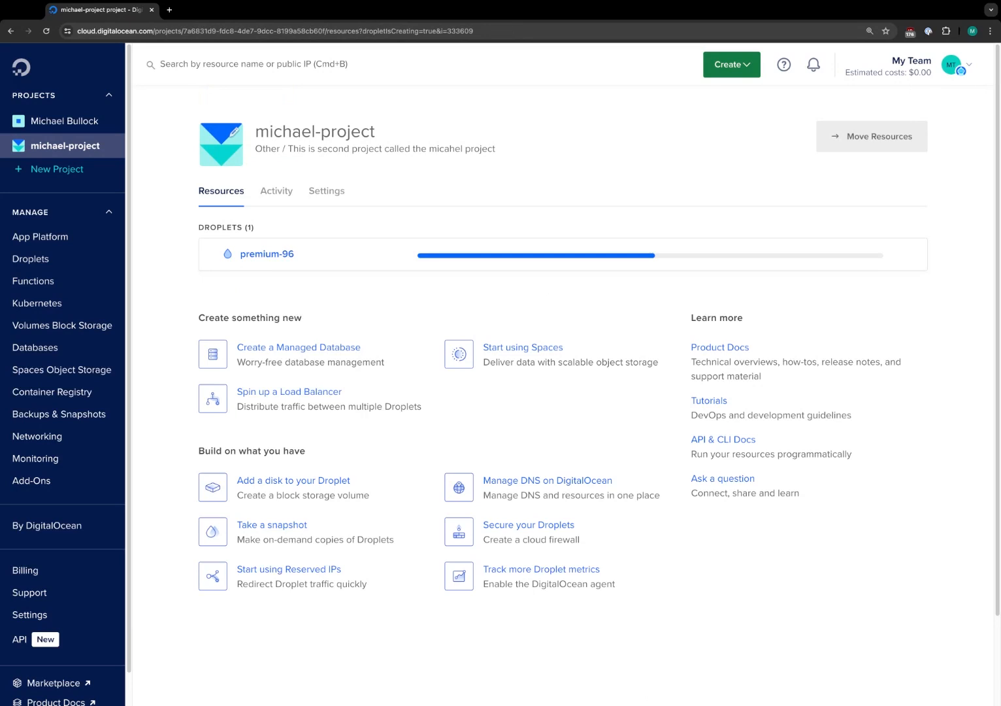
{"action": "mouse_move", "coordinate": [456, 297]}
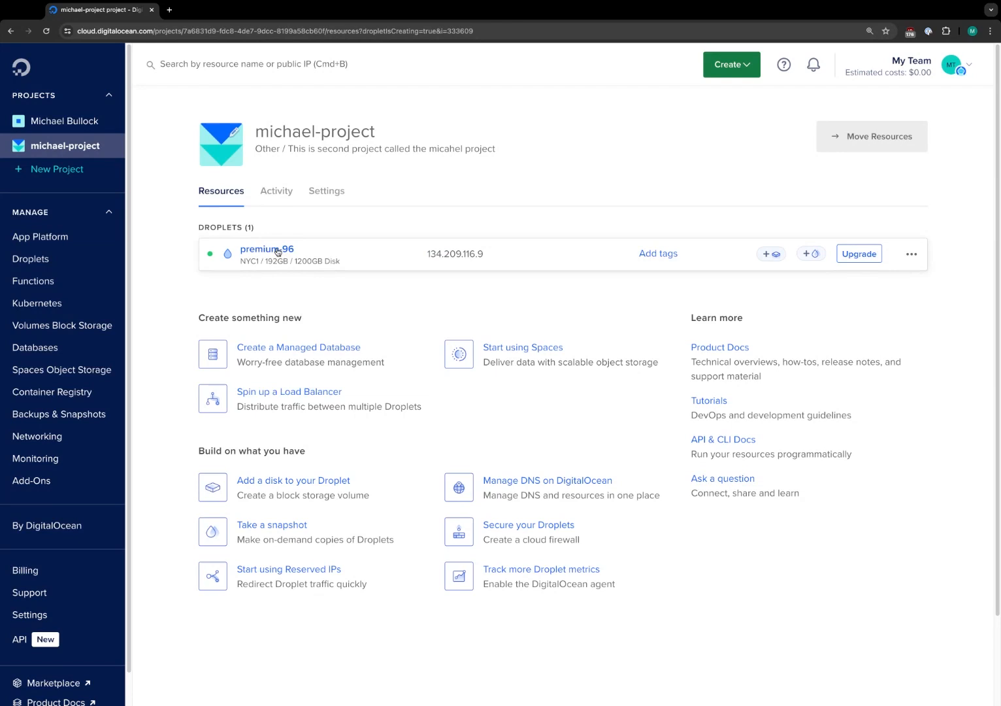
Open the premium-96 droplet page and copy its public IPv4 134.209.116.9.
{"action": "left_click", "coordinate": [266, 250]}
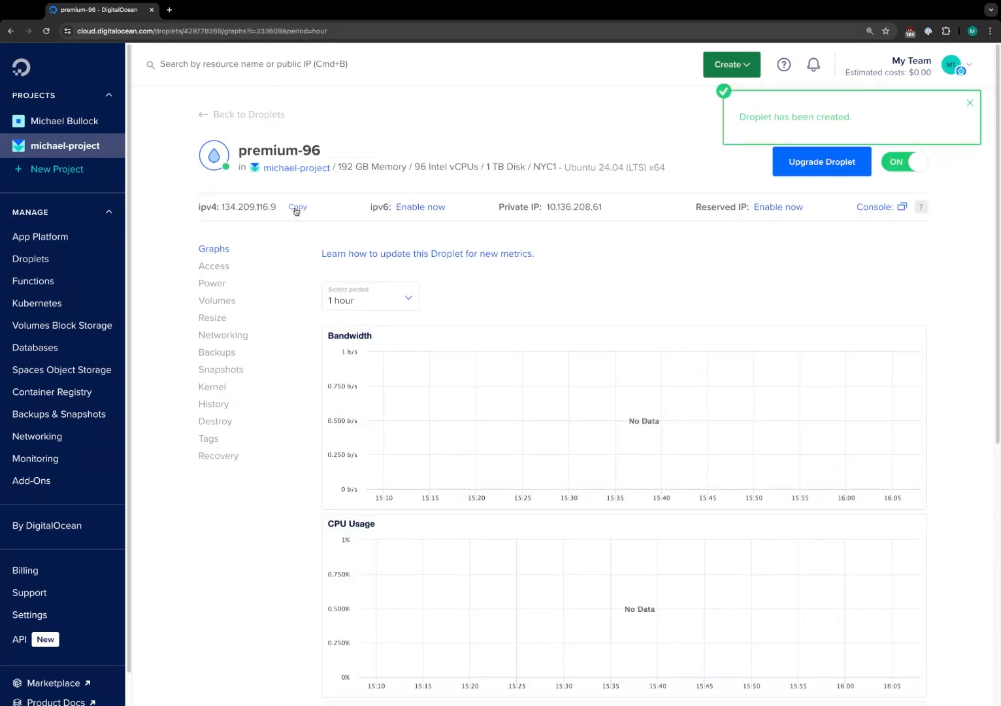
{"action": "left_click", "coordinate": [970, 103]}
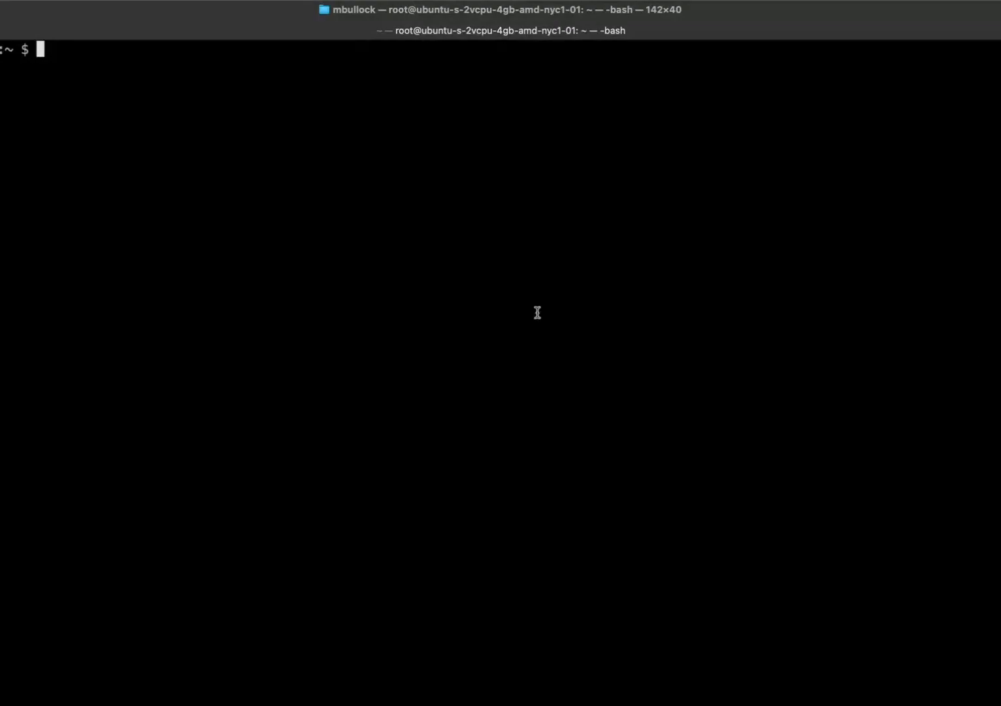
SSH into 134.209.116.9 as root, accepting the host fingerprint.
{"action": "type", "text": "shh"}
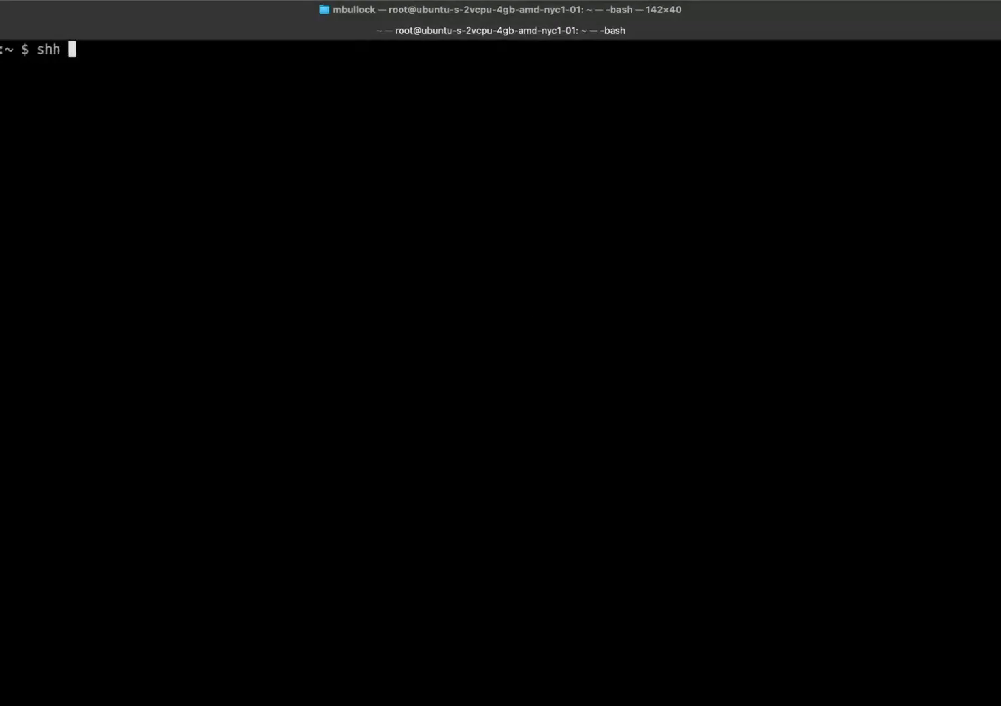
{"action": "type", "text": "root@134.209.116.9"}
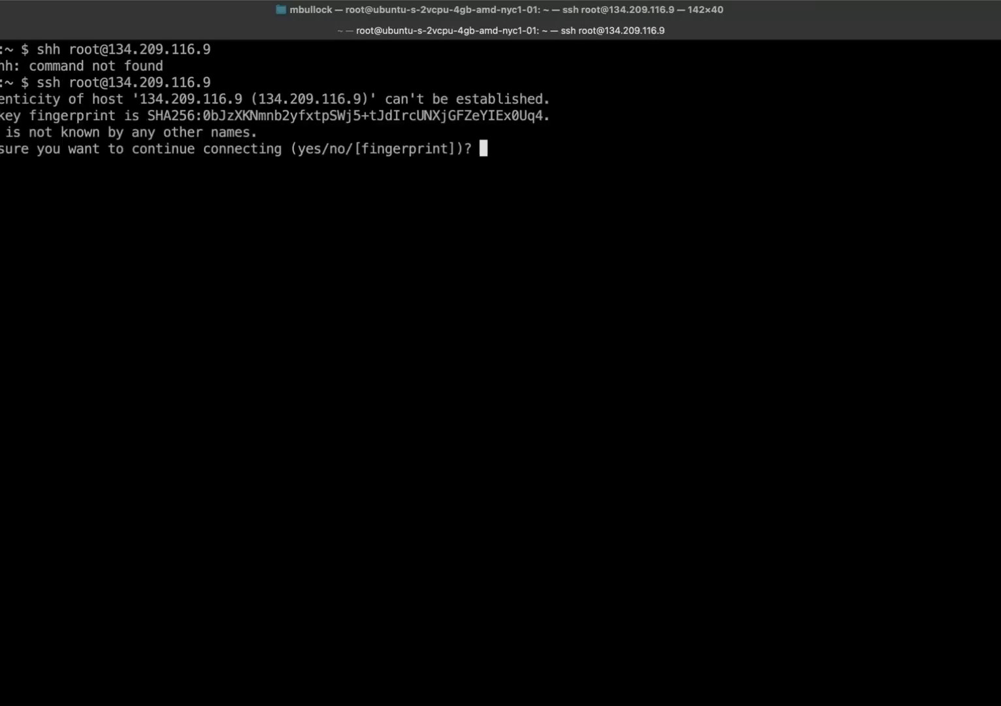
{"action": "type", "text": "yes"}
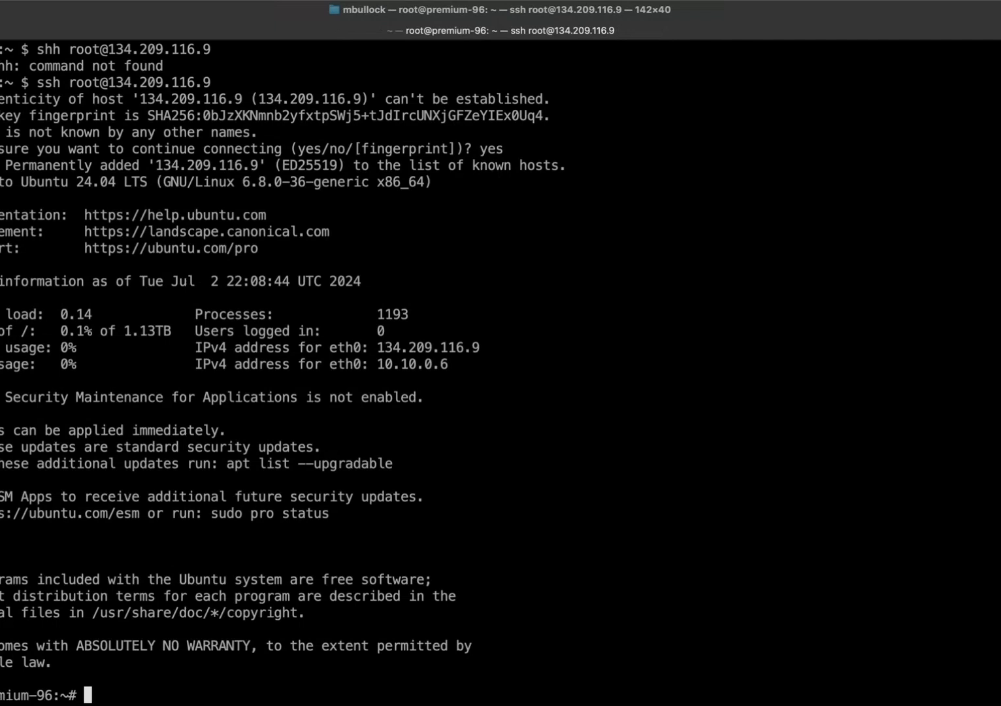
{"action": "key", "text": "Enter"}
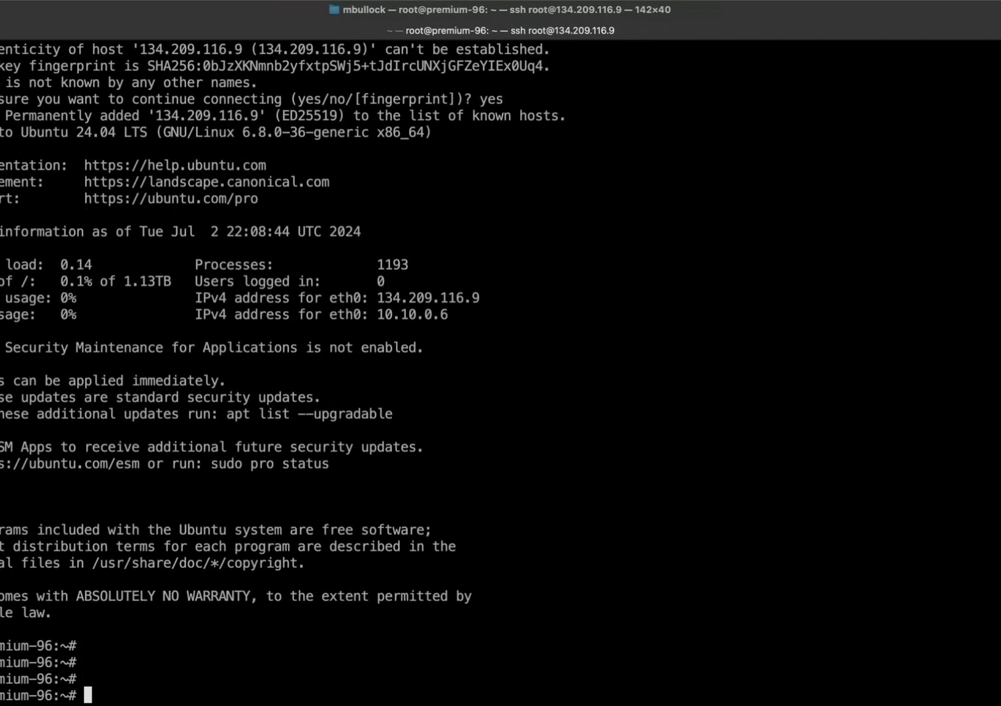
Run nproc on the droplet, then exit the SSH session.
{"action": "type", "text": "nproc"}
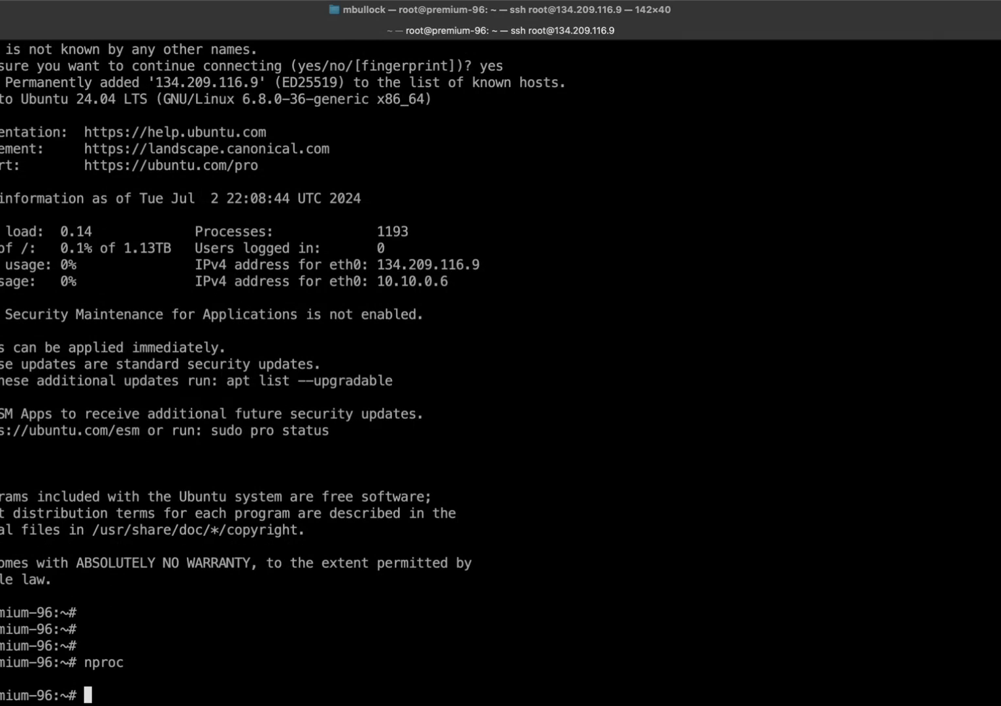
{"action": "mouse_move", "coordinate": [75, 650]}
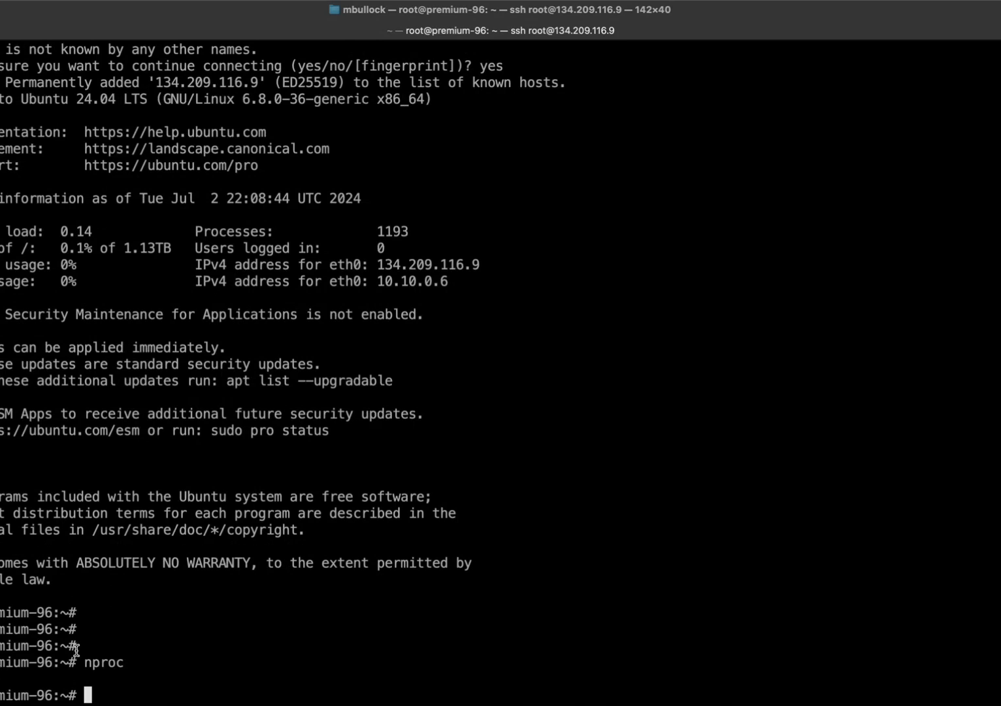
{"action": "type", "text": "exit"}
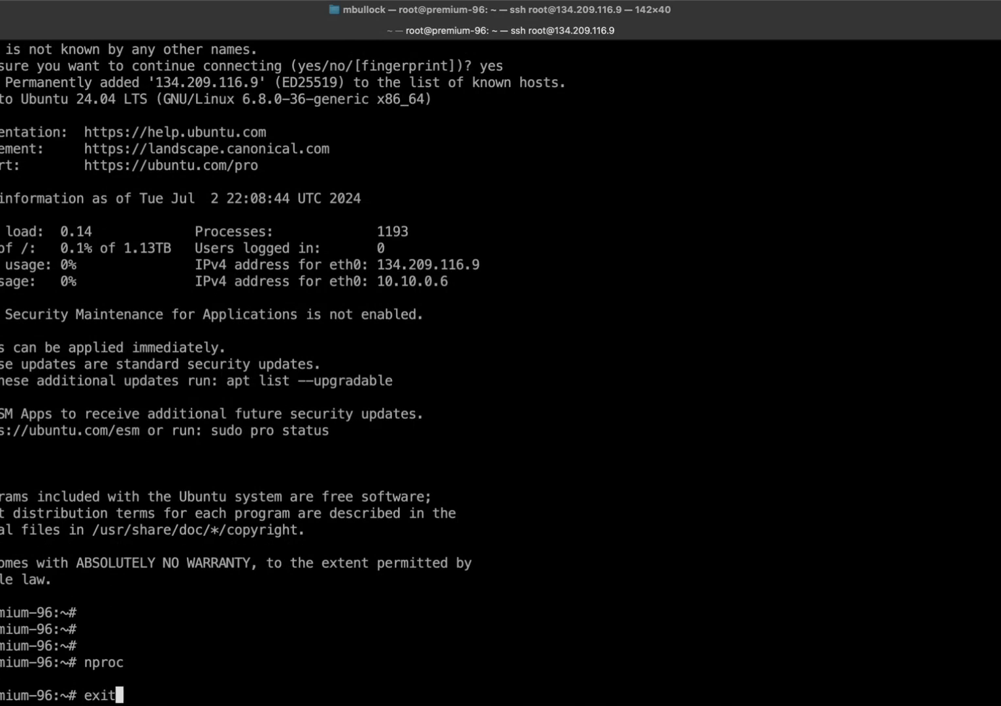
{"action": "key", "text": "Return"}
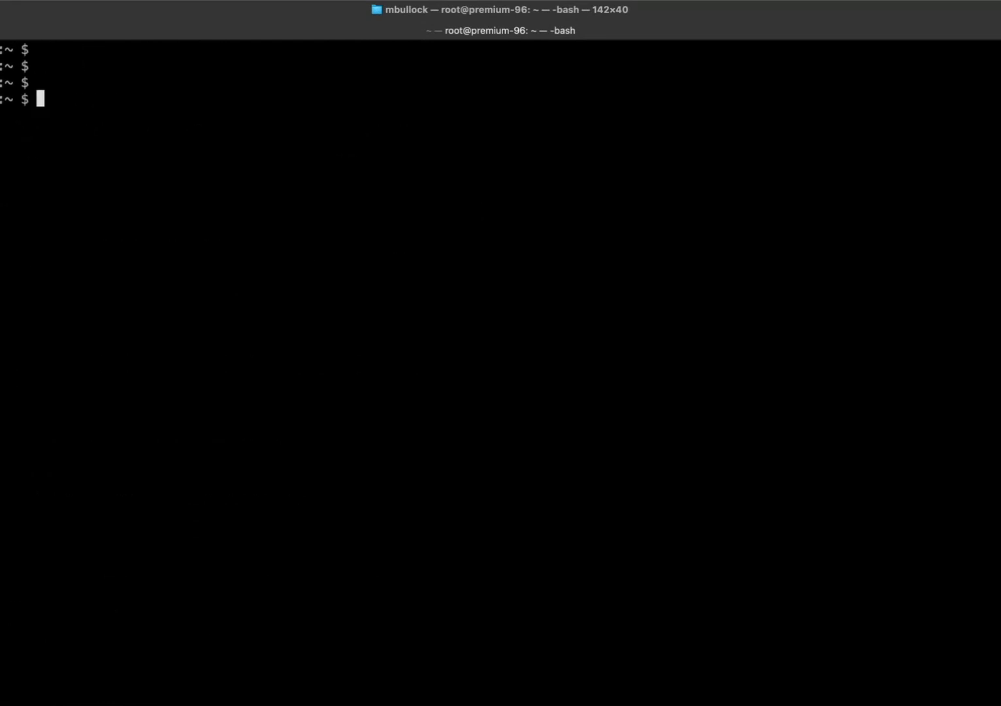
Enter a doctl command creating a c-96-intel Ubuntu 23.10 droplet in nyc1.
{"action": "type", "text": "ssh root@134.209.116.9"}
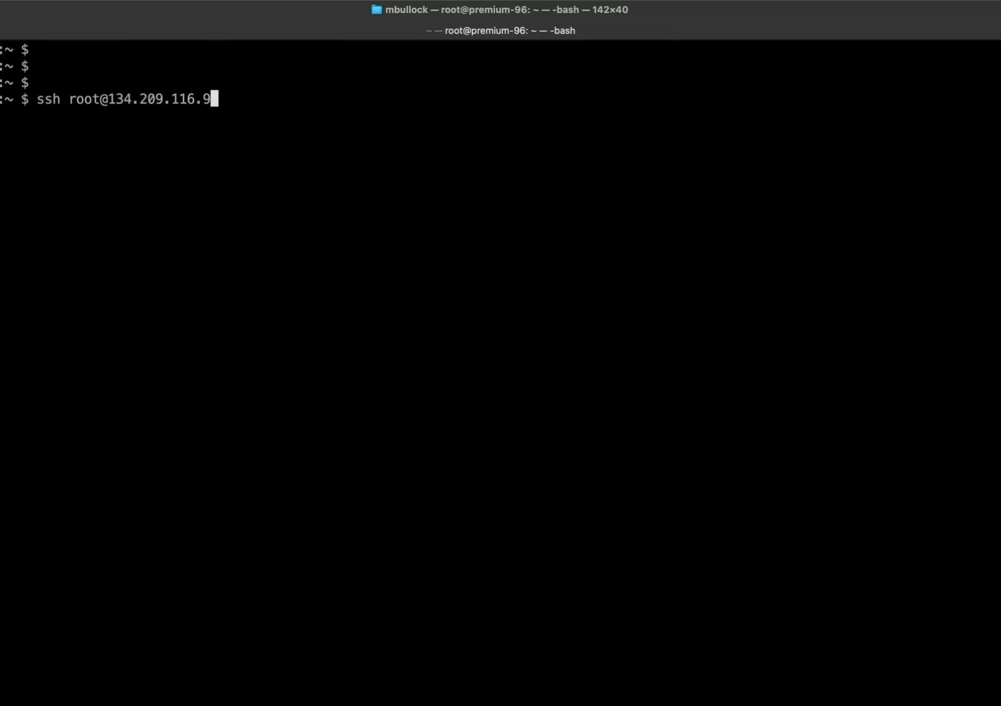
{"action": "type", "text": "doctl compute droplet create --region nyc1 --image ubuntu-23-10-x64 --size c-96-intel --ssh-keys 1b:f4:32:11:d4:07:1e:9f:d7:e6:a0 c-96-intel-via-api"}
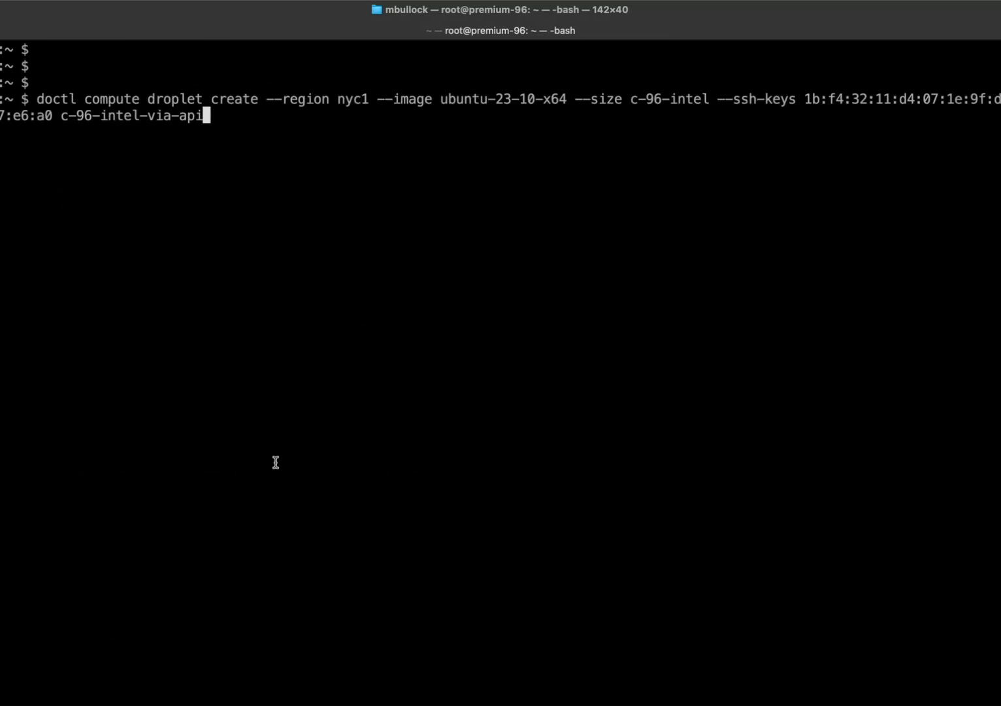
{"action": "mouse_move", "coordinate": [321, 181]}
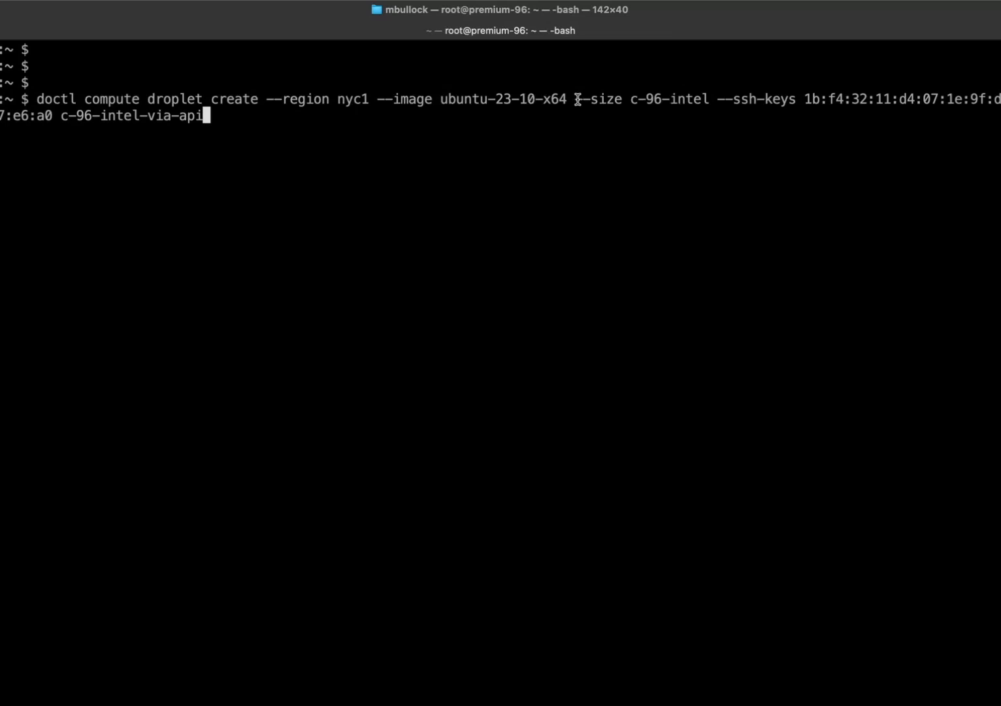
{"action": "left_click_drag", "start_coordinate": [577, 98], "coordinate": [702, 98]}
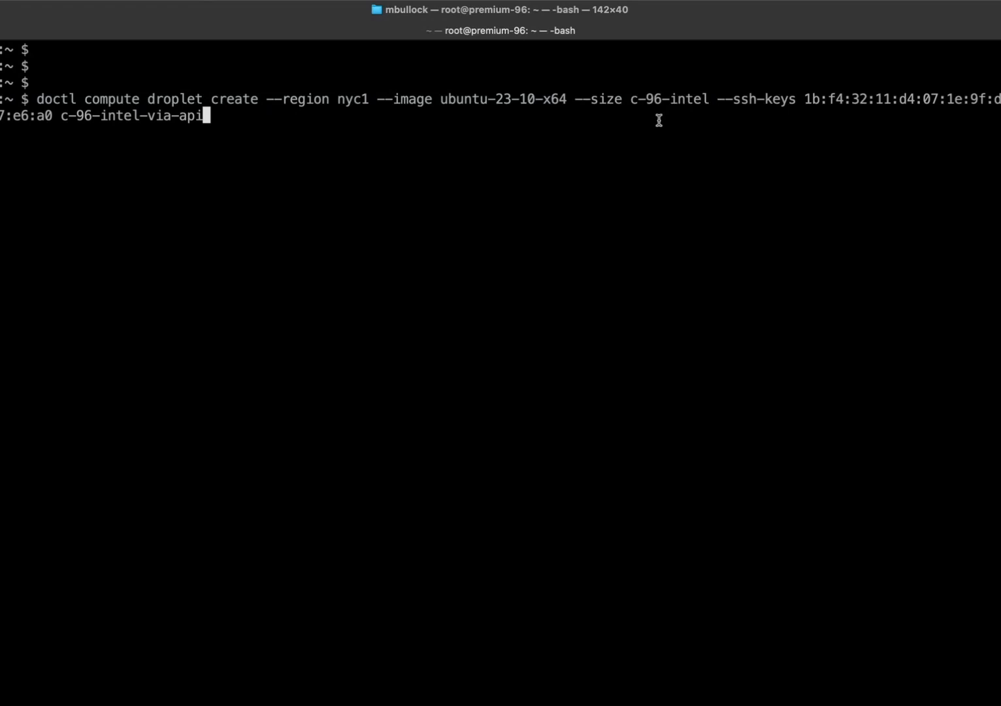
{"action": "mouse_move", "coordinate": [84, 125]}
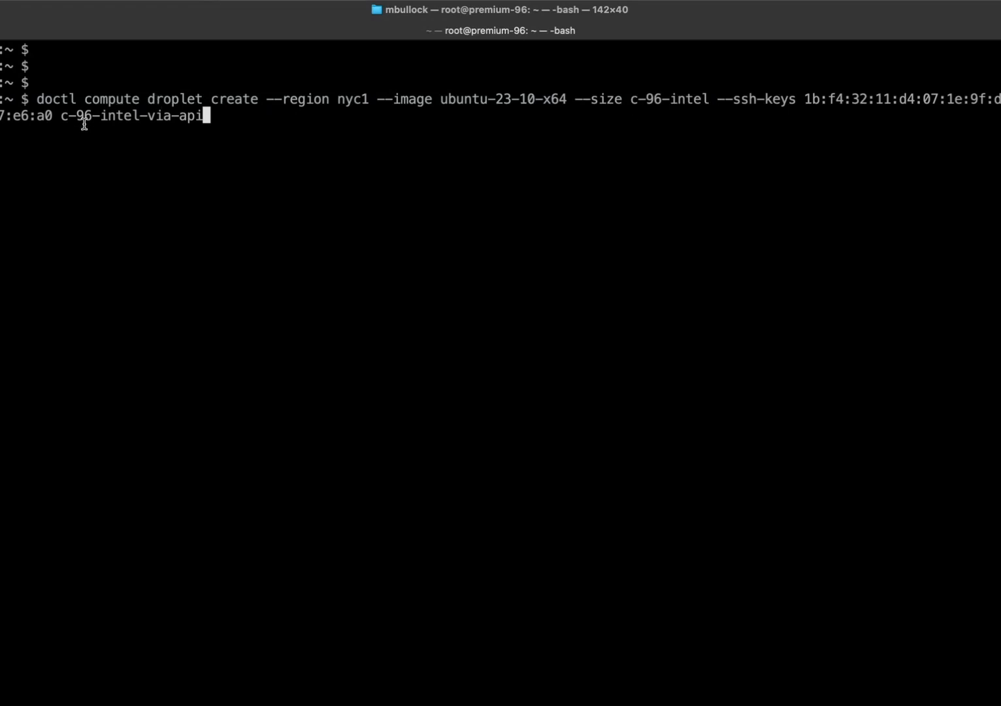
{"action": "mouse_move", "coordinate": [111, 127]}
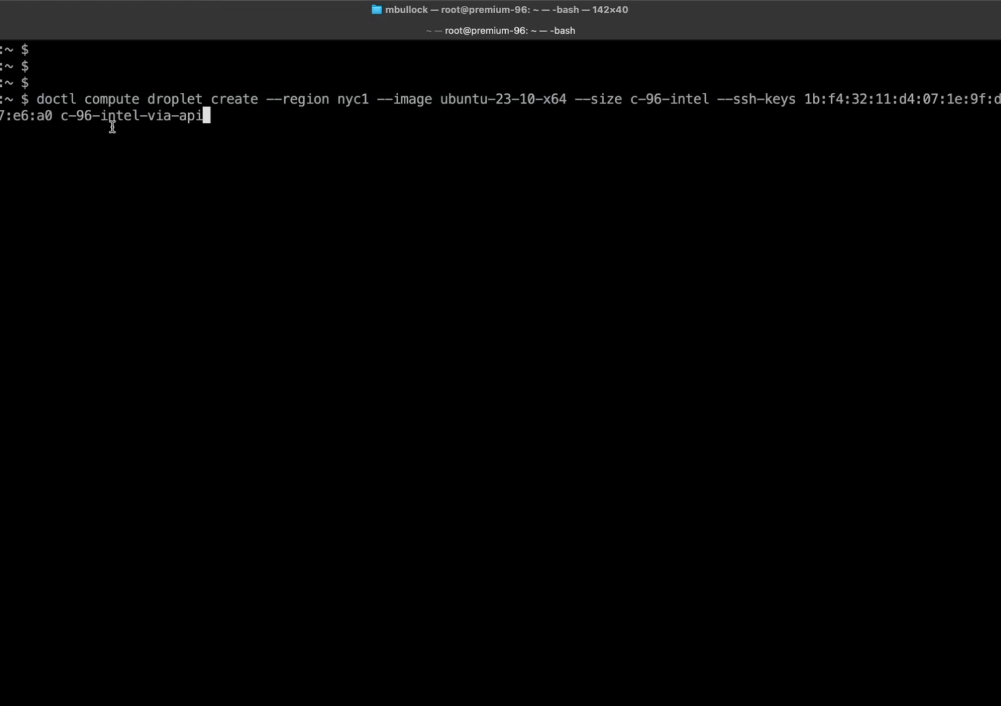
{"action": "mouse_move", "coordinate": [232, 116]}
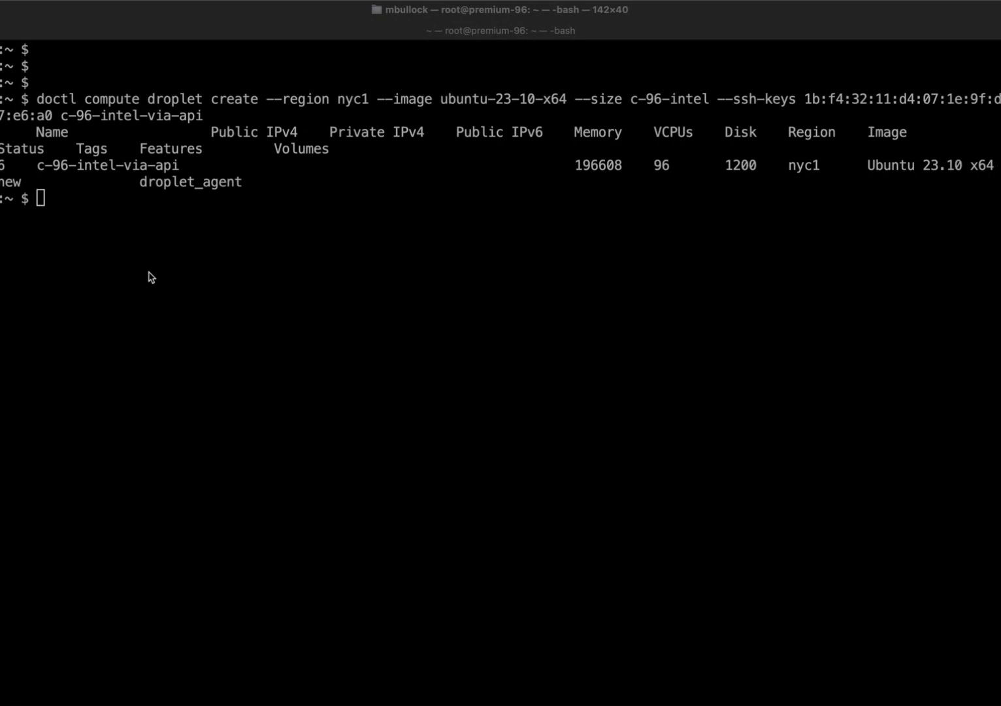
{"action": "mouse_move", "coordinate": [155, 281]}
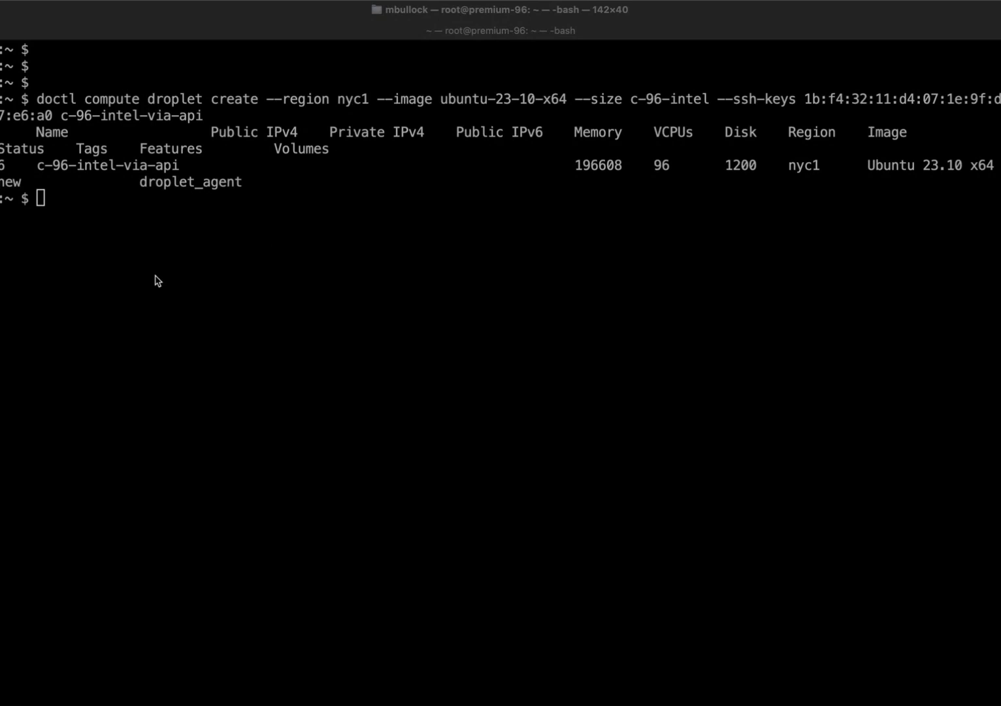